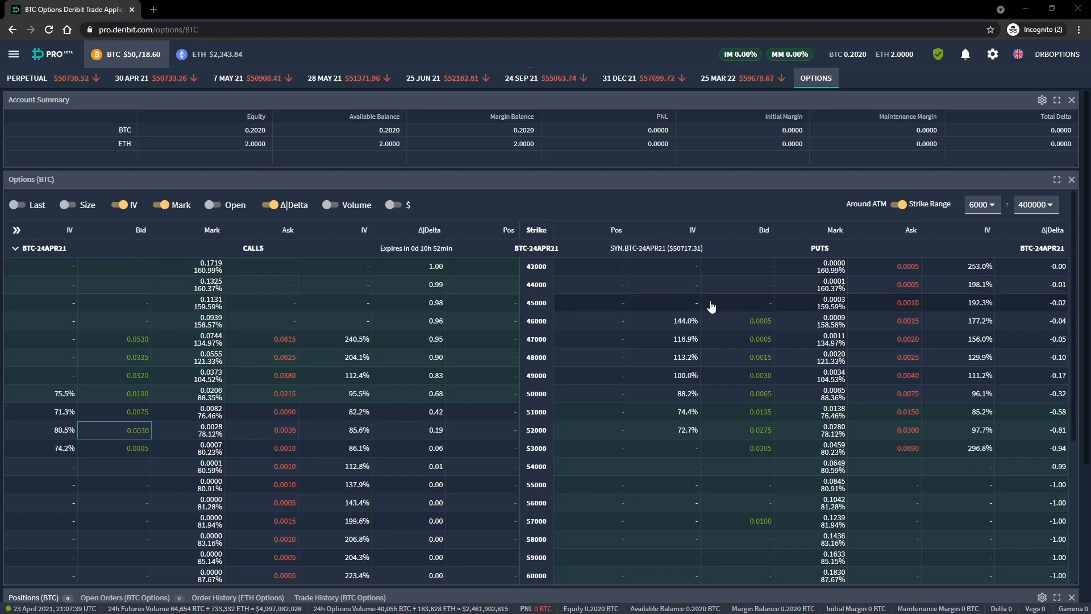
mouse_move(717, 302)
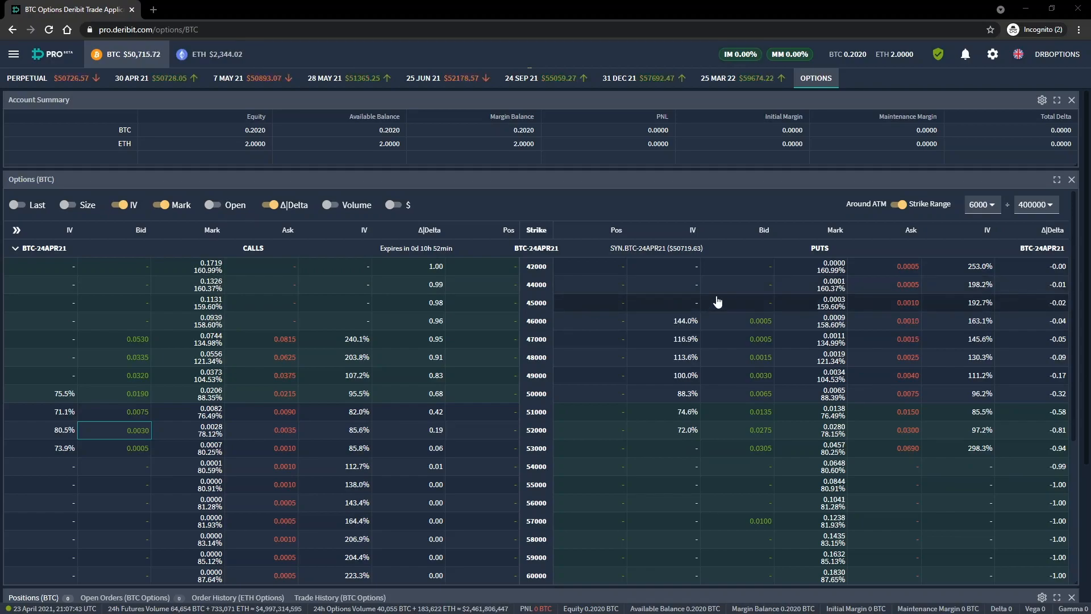
mouse_move(758, 309)
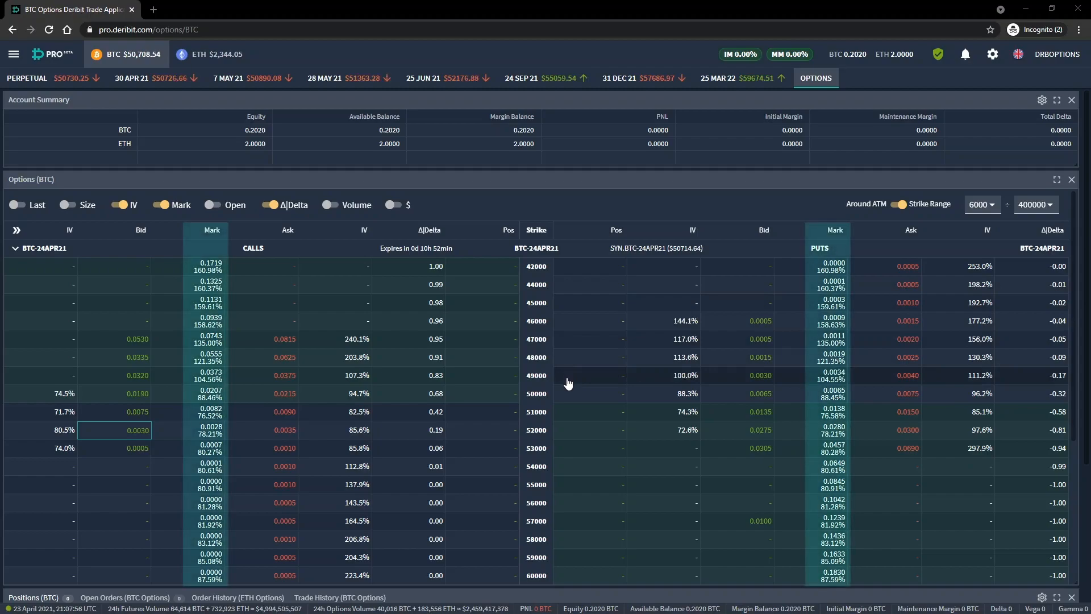
mouse_move(529, 315)
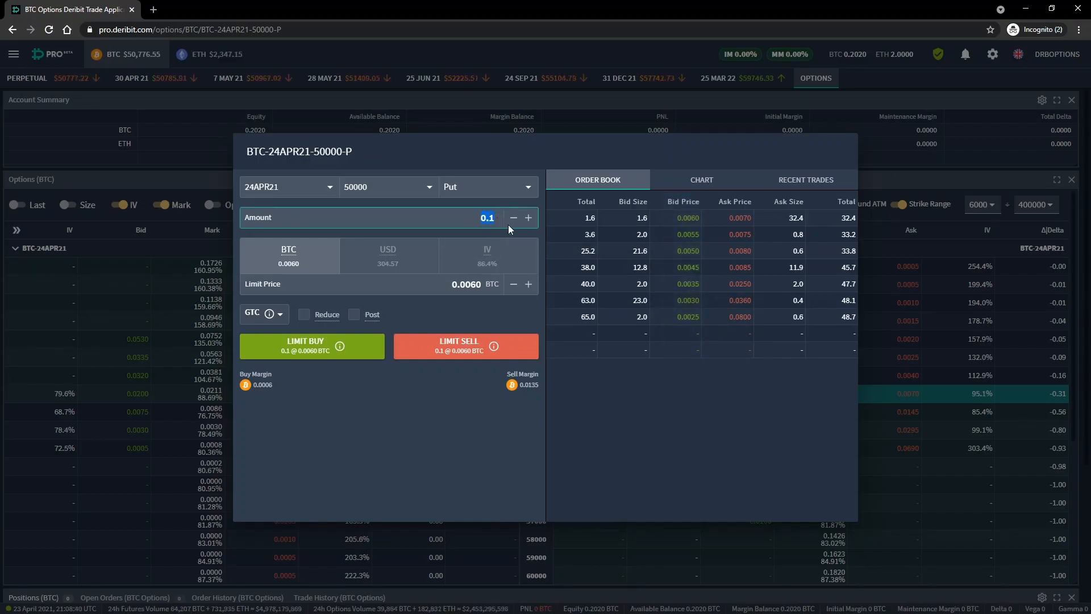
mouse_move(515, 234)
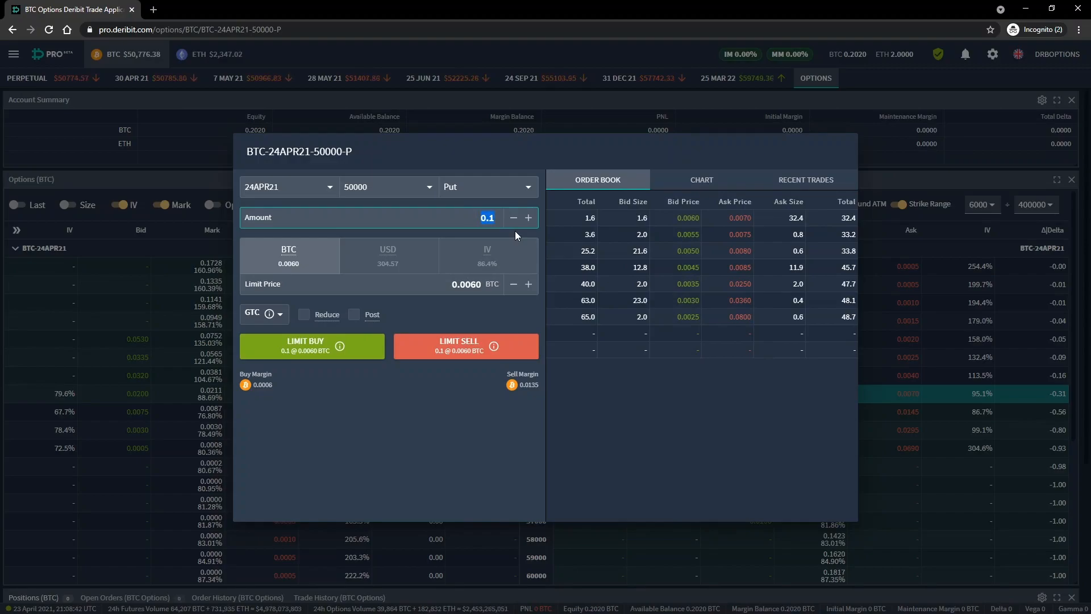
Step: Set the BTC-24APR21-50000 put ticket amount to 1 contract at the 0.0060 limit price
type("1")
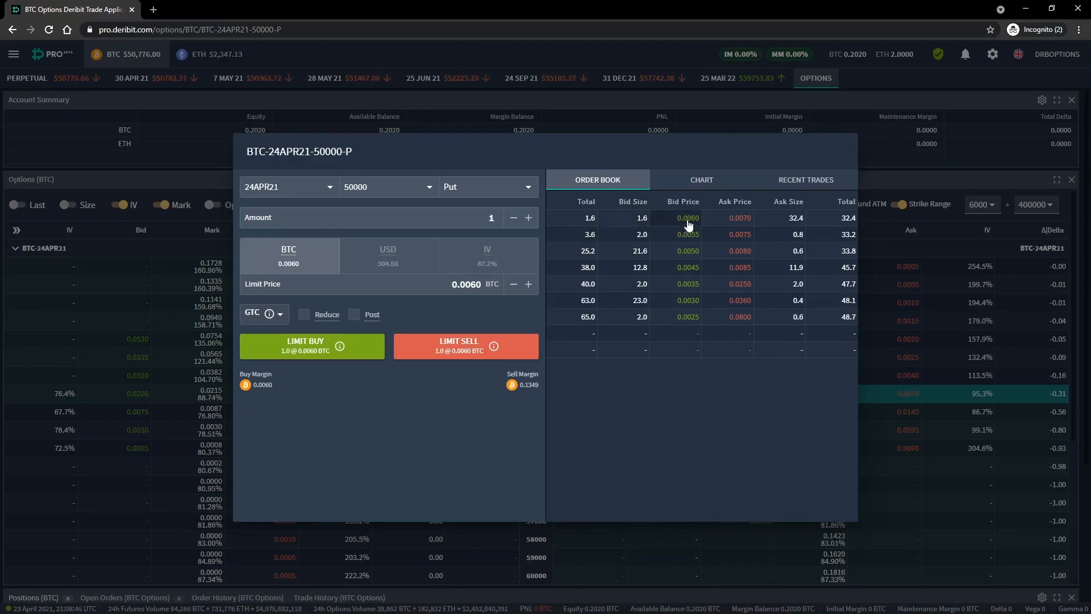
mouse_move(465, 350)
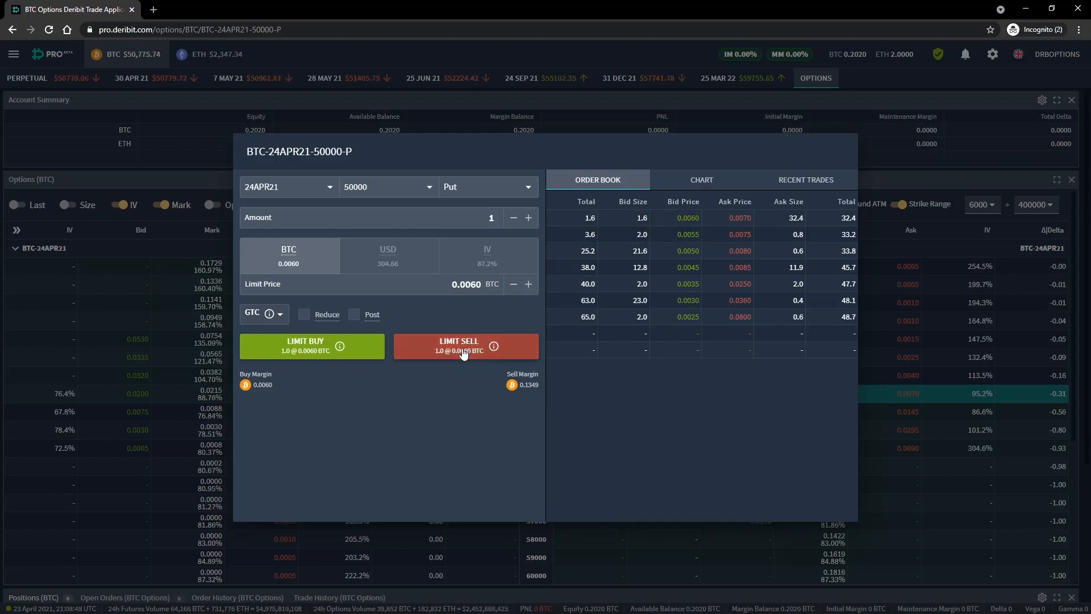
Step: Submit and confirm a 1-contract limit sell of the 50000 put at 0.0060 BTC
left_click(458, 346)
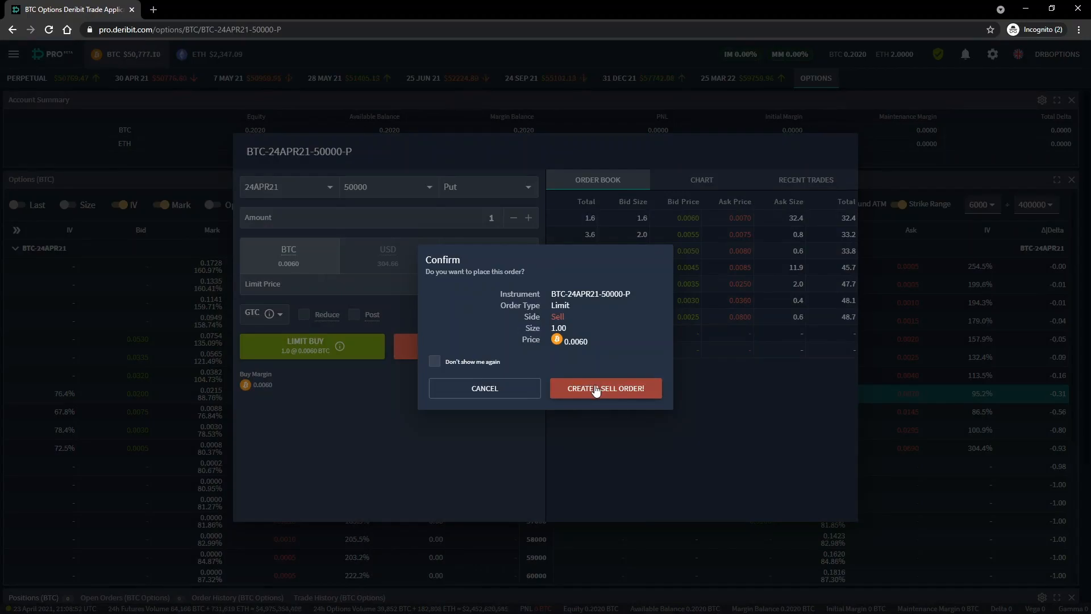
left_click(604, 389)
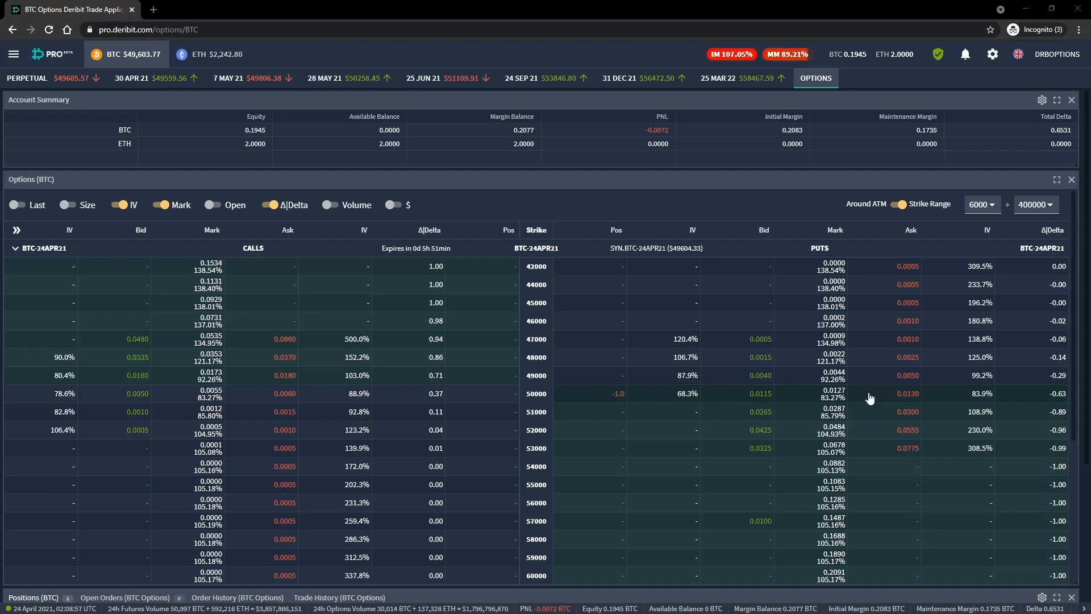
Step: Bring up the order ticket for the 24APR21 50000 put from the options chain
left_click(834, 393)
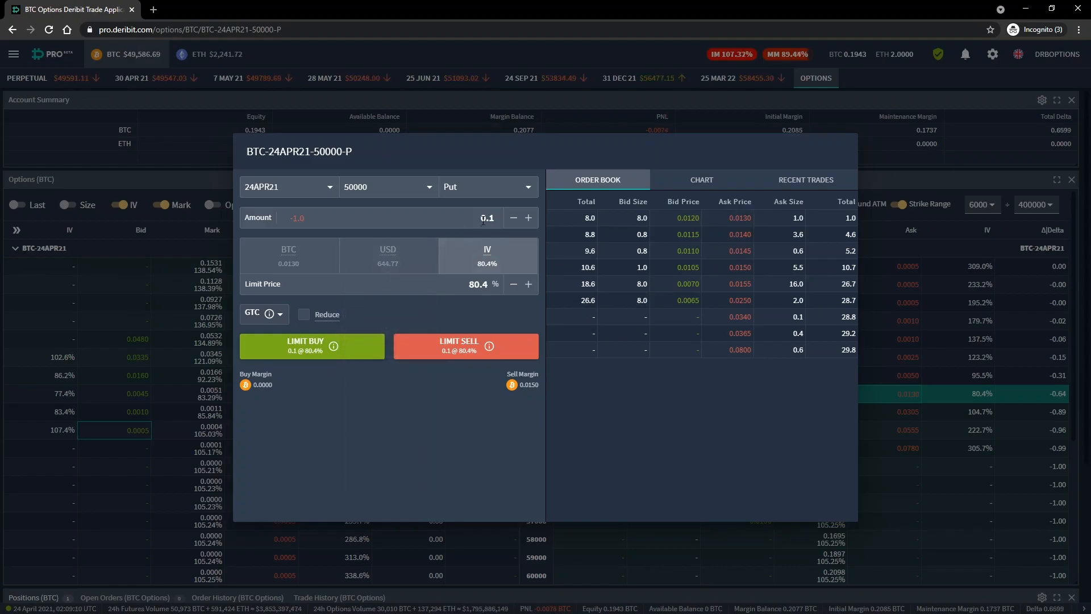
Step: Submit and confirm a 1-contract limit buy of the 50000 put priced at 0.0130 BTC
type("1")
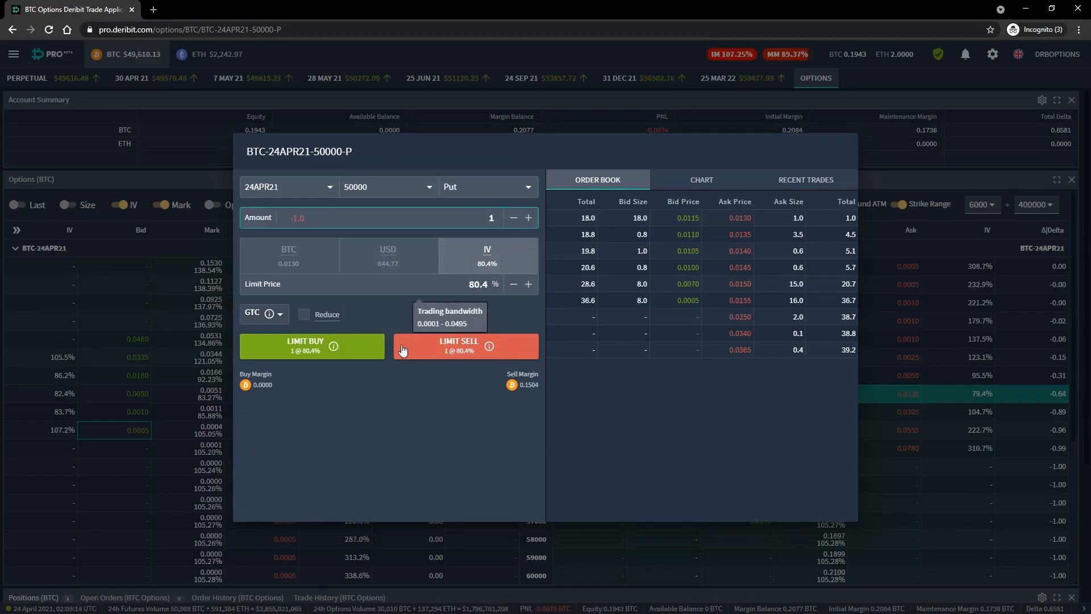
left_click(288, 254)
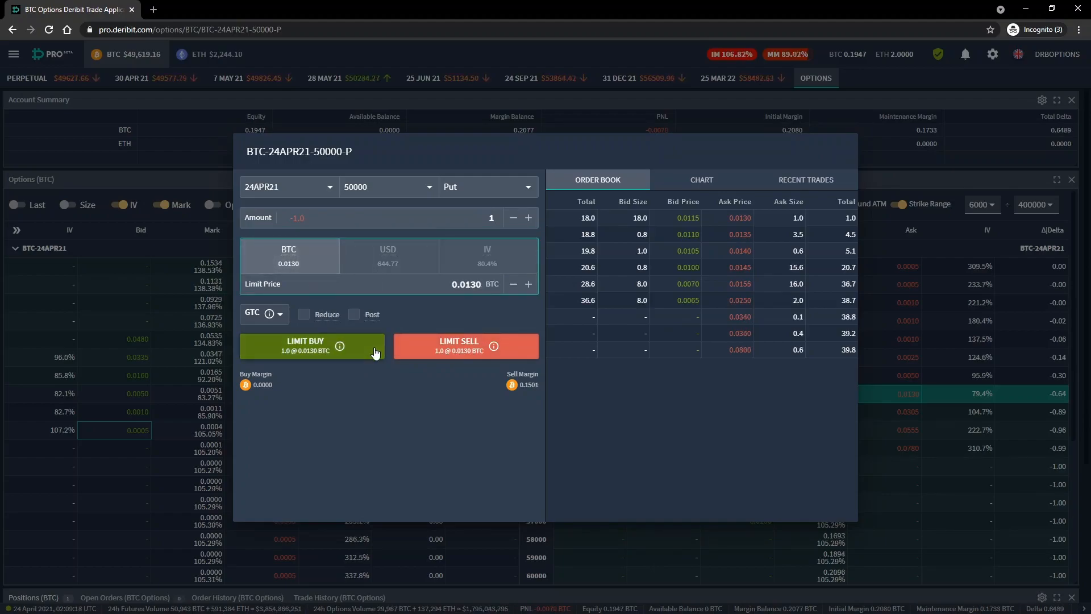
left_click(312, 346)
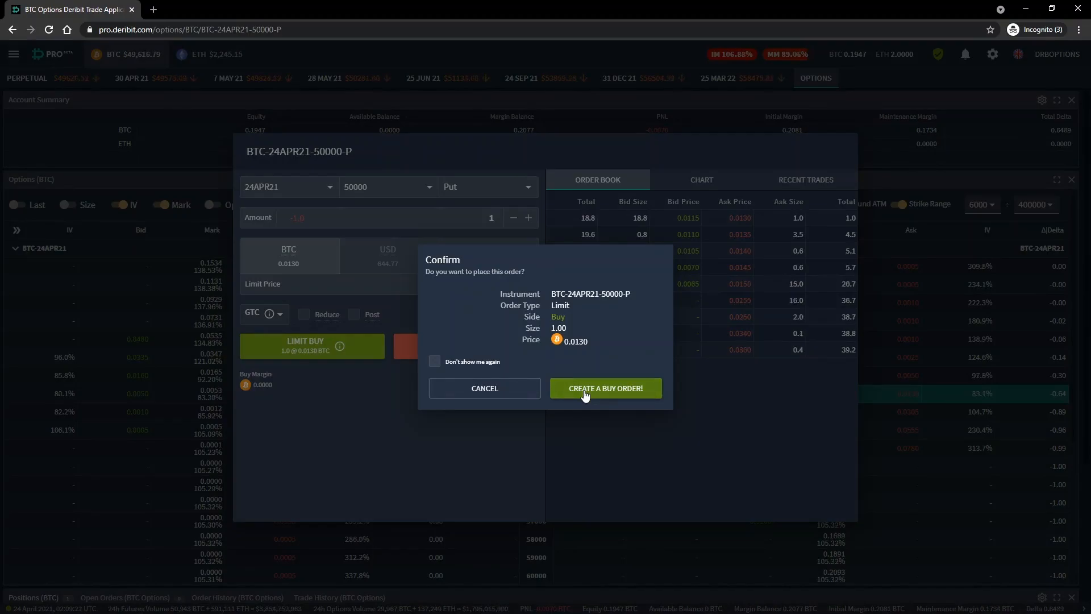
left_click(605, 387)
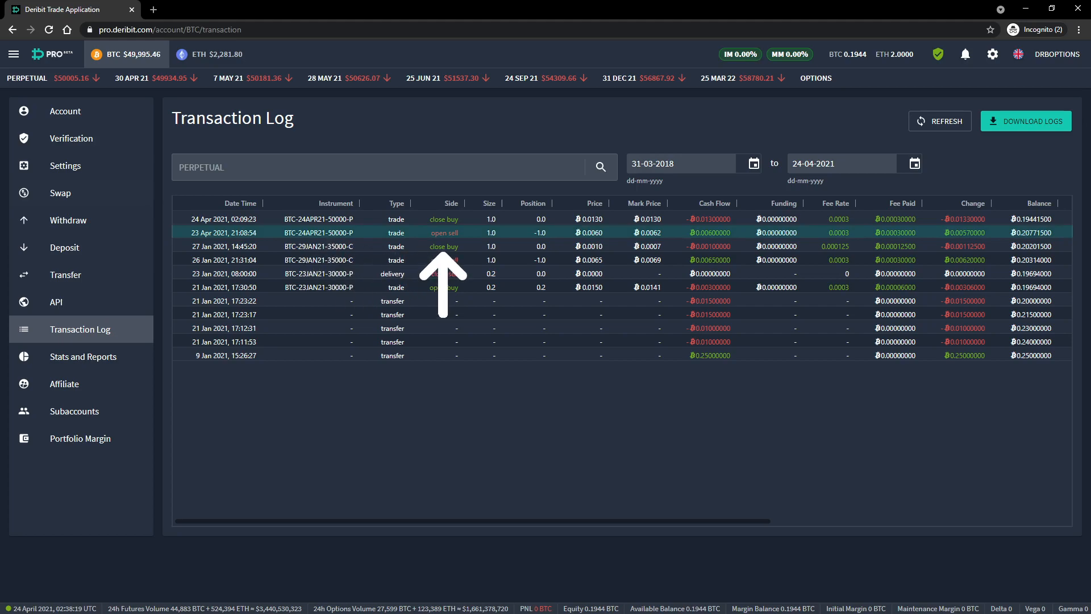
mouse_move(489, 278)
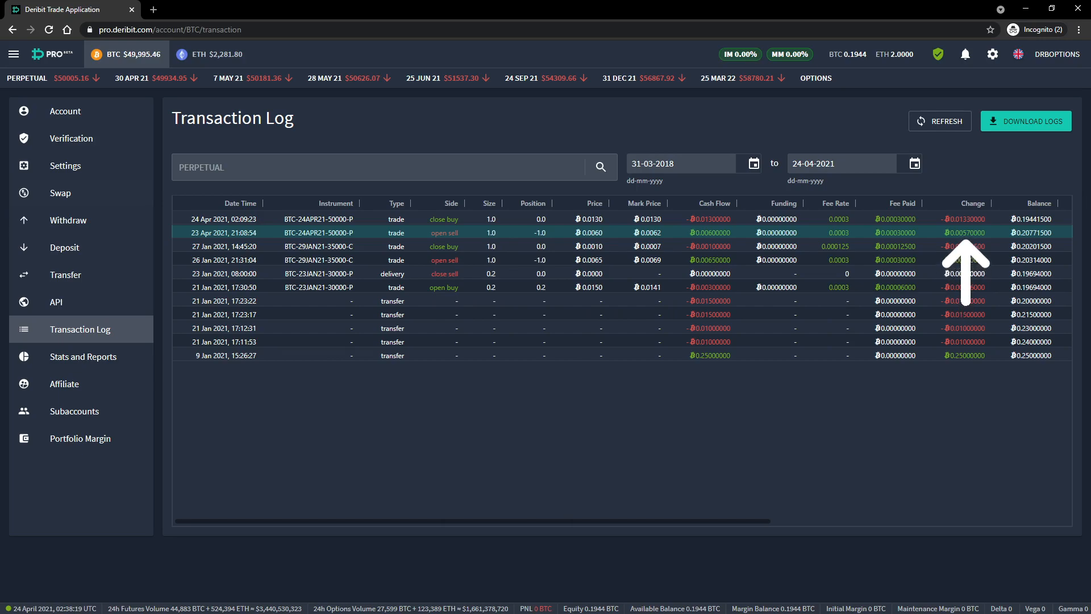
mouse_move(964, 265)
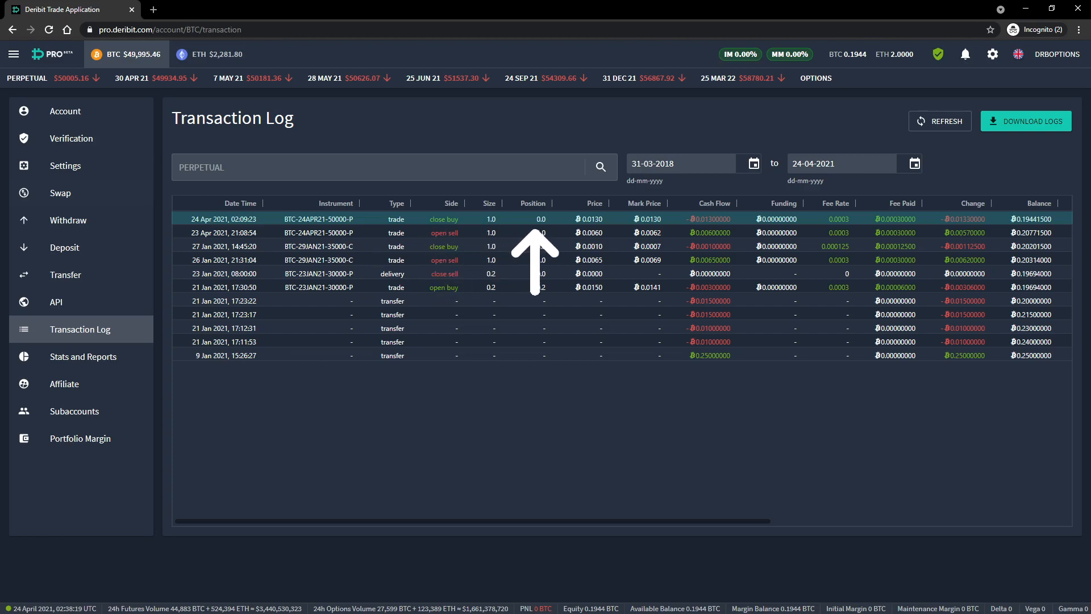
mouse_move(541, 259)
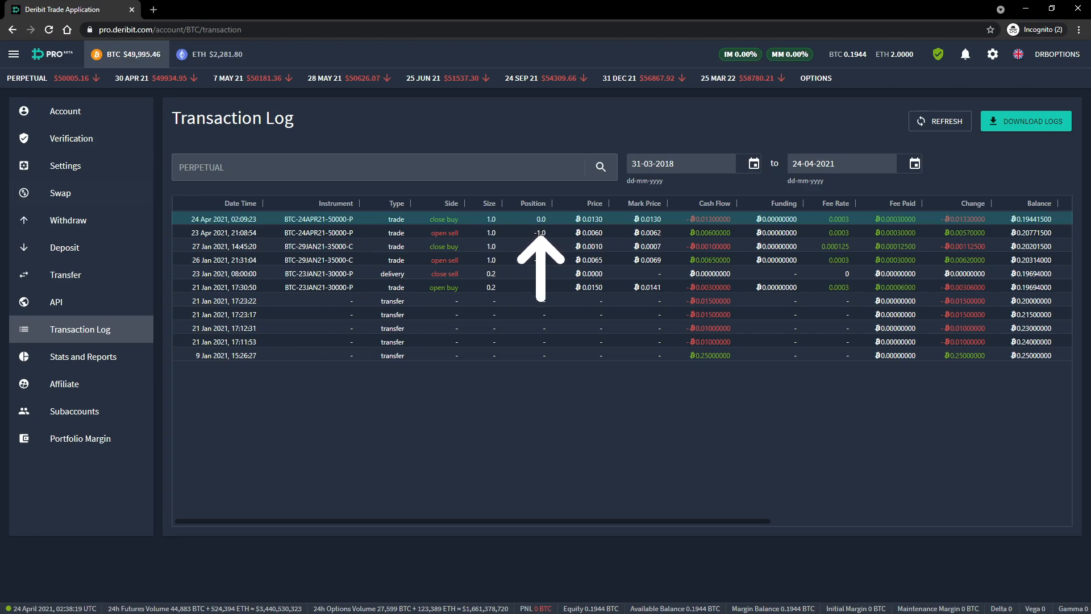